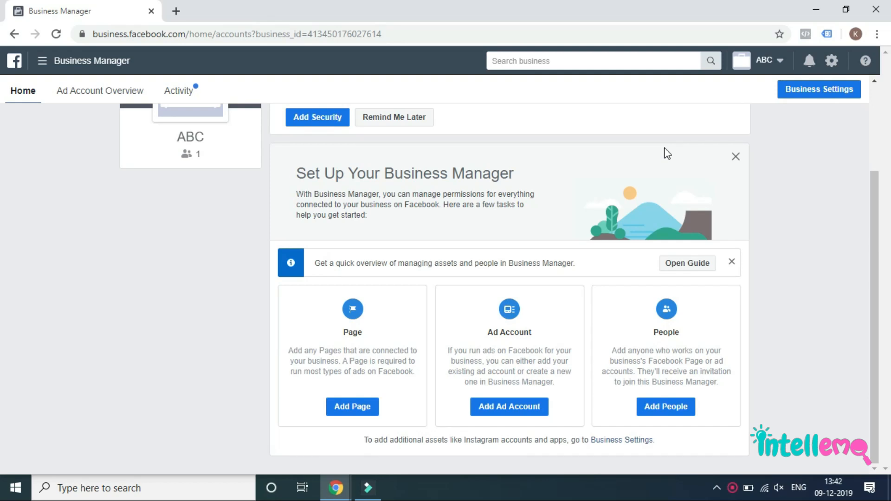
- Reach the Add Ad Accounts dialog from the Ad Account card on the business home page
scroll("up", 3)
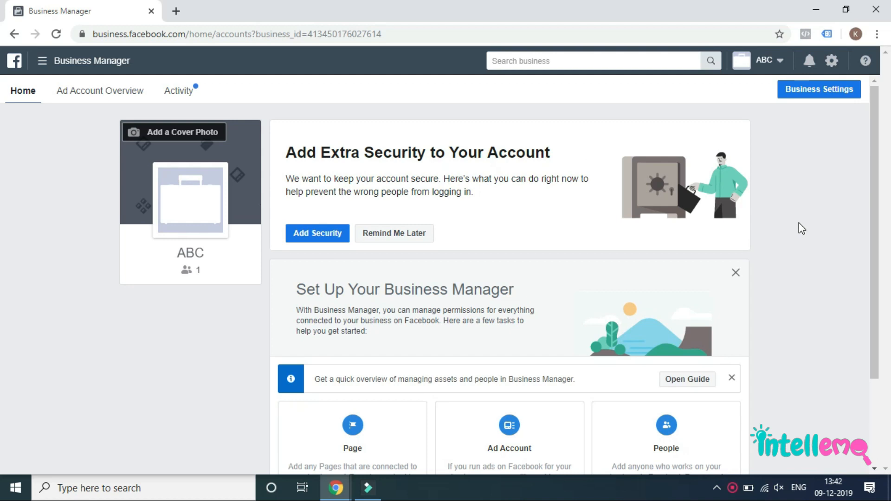
scroll("down", 3)
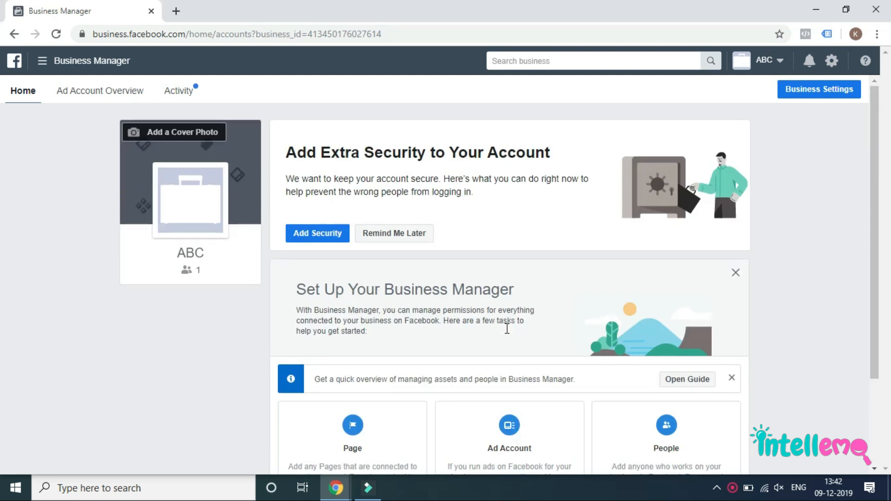
mouse_move(729, 338)
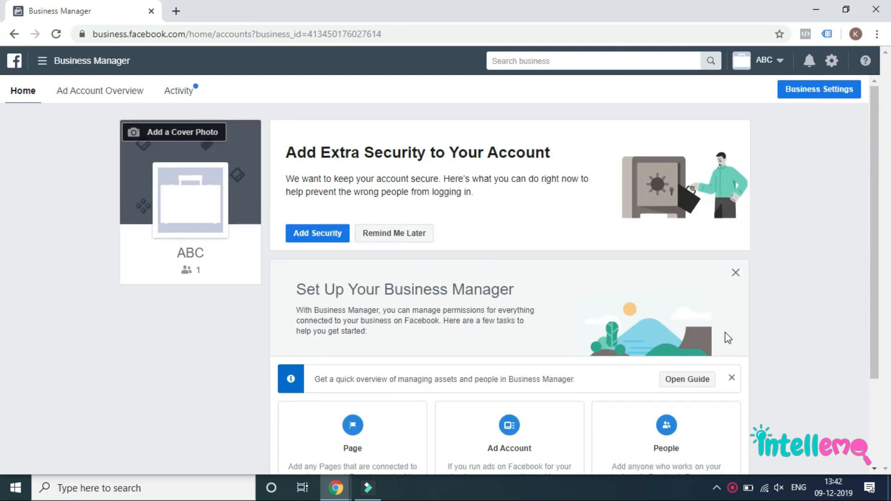
scroll("down", 3)
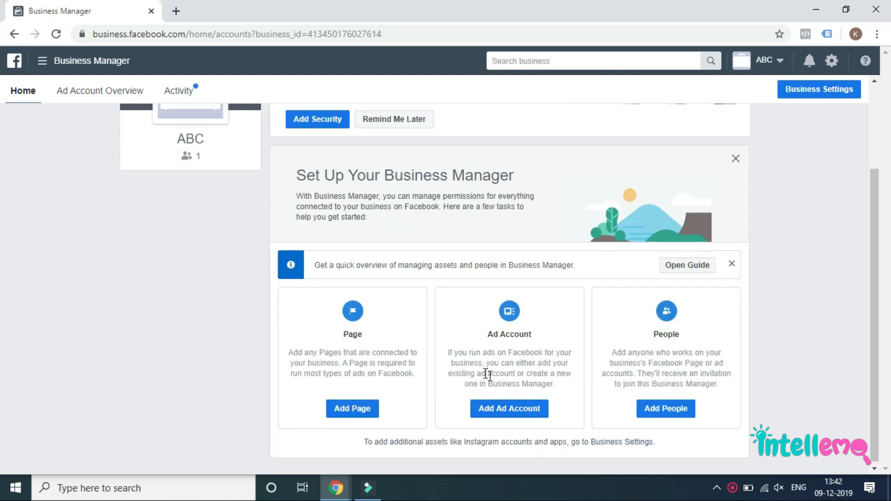
left_click(509, 408)
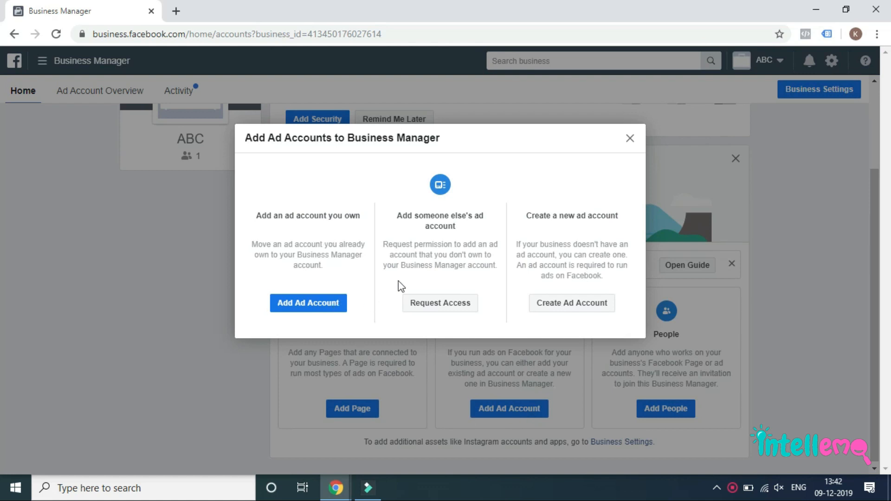
mouse_move(524, 240)
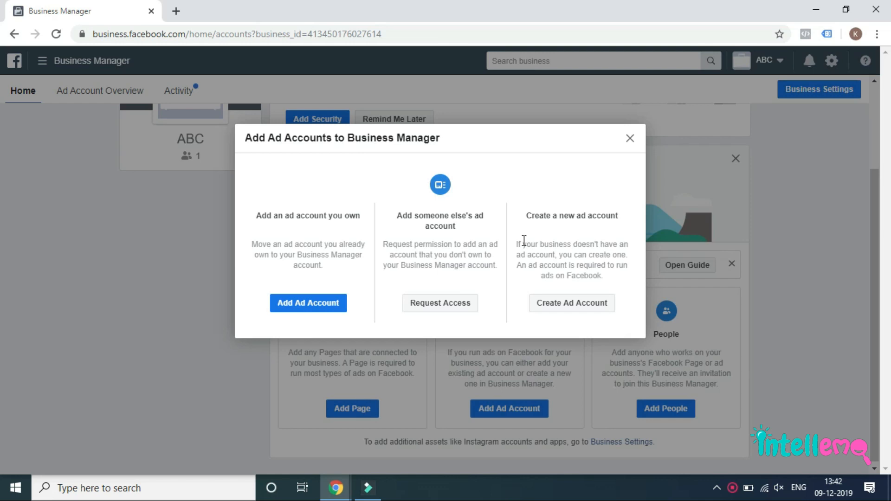
mouse_move(537, 259)
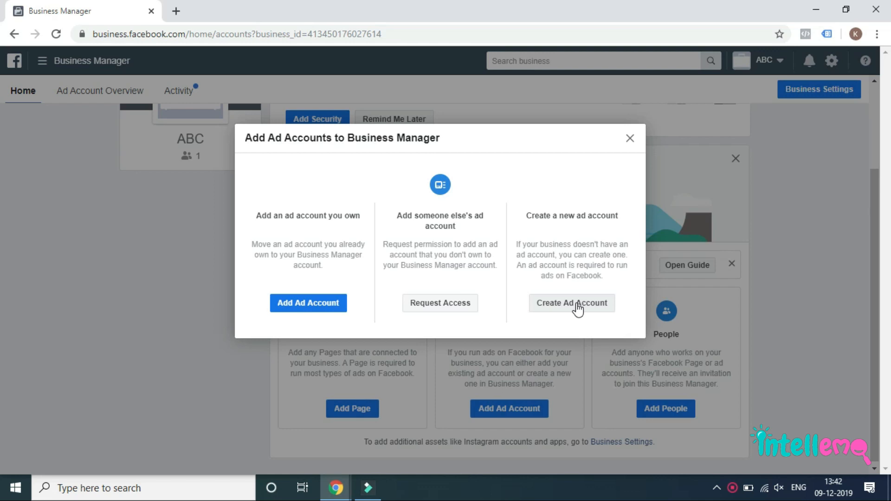
mouse_move(439, 303)
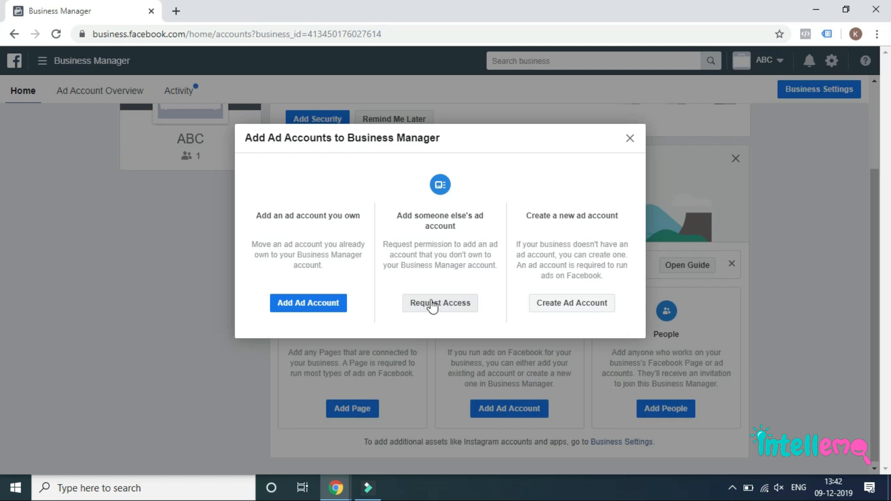
mouse_move(329, 319)
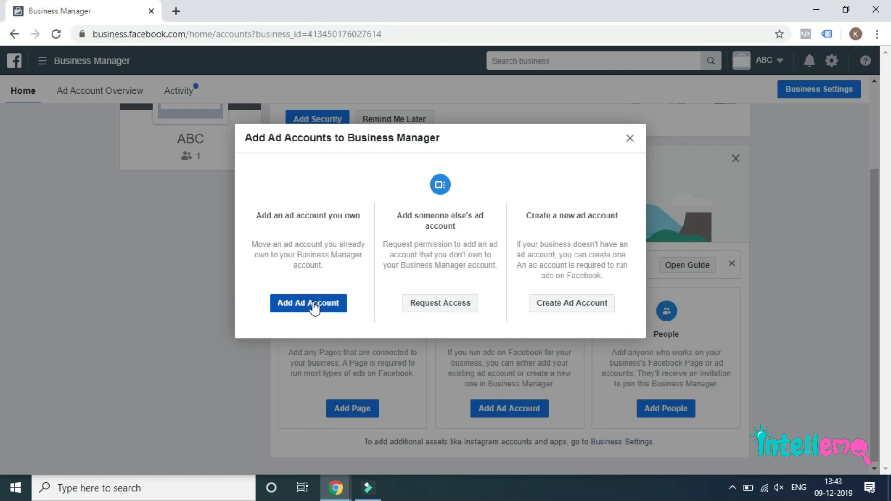
left_click(571, 303)
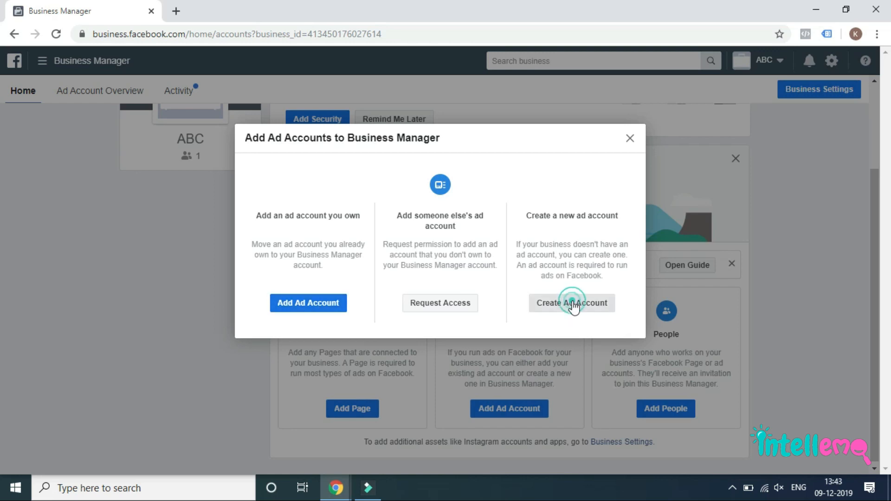
- Begin creating a new ad account and name it 'abc'
left_click(572, 303)
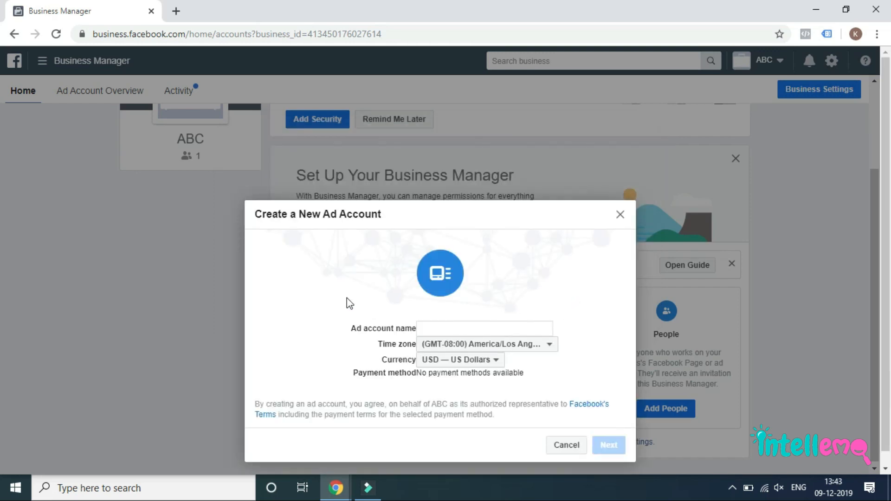
left_click(484, 314)
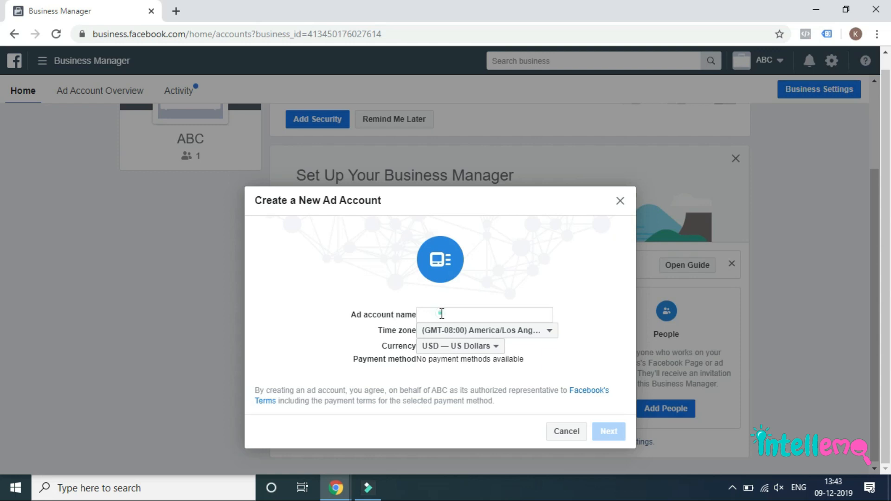
left_click(484, 315)
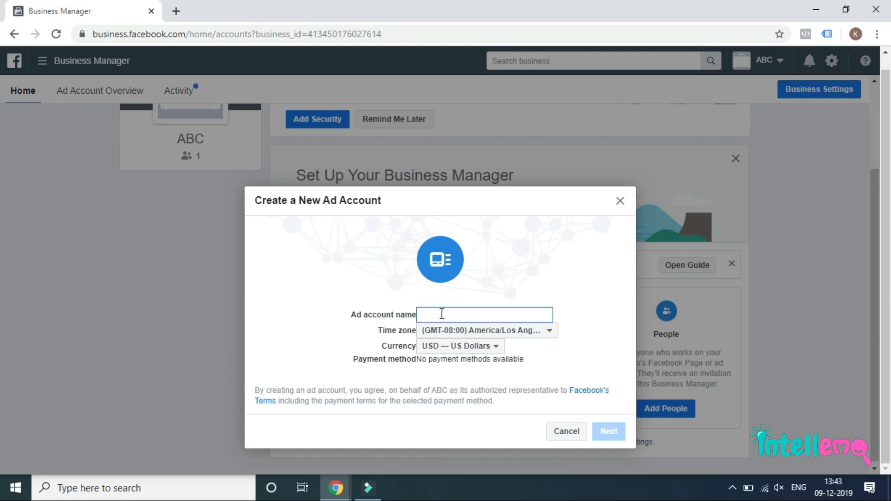
type("a")
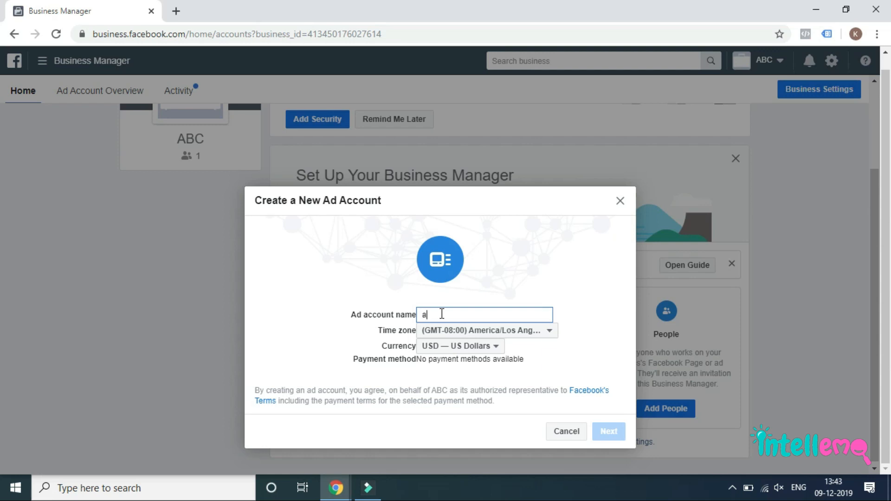
type("bc")
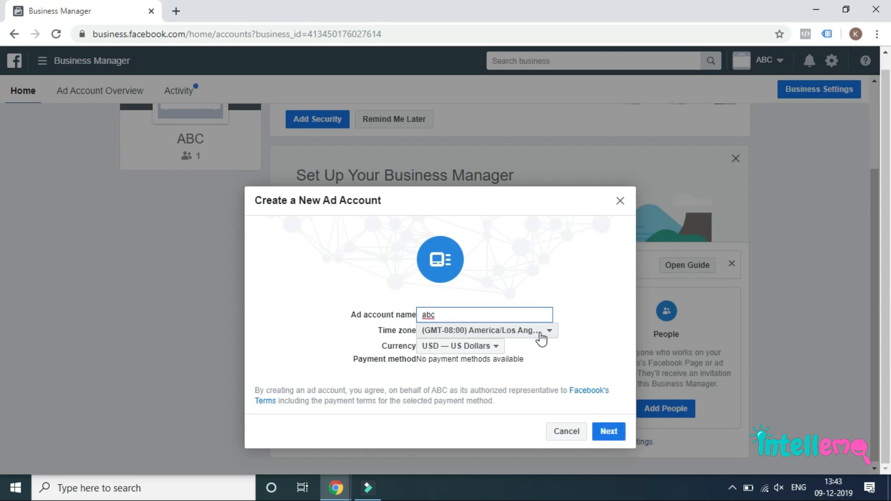
- Set the time zone to (GMT+05:30) Asia/Colombo and the currency to INR — Indian Rupee
left_click(485, 330)
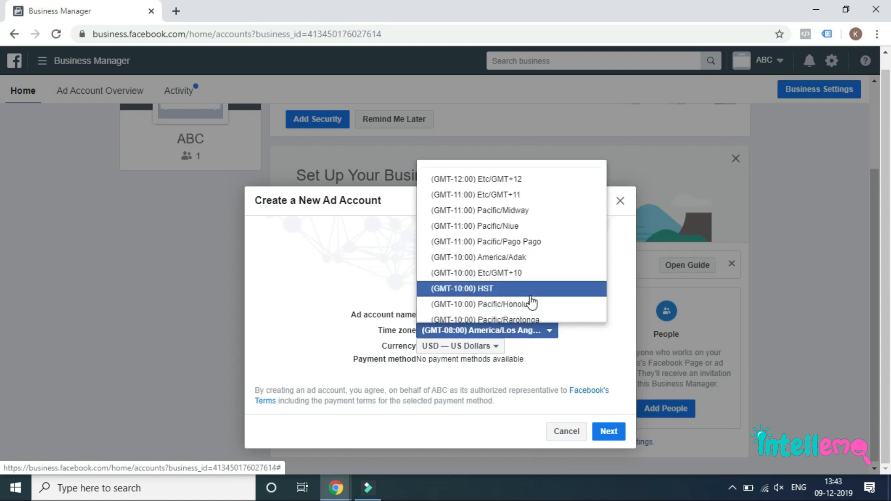
scroll("down", 3)
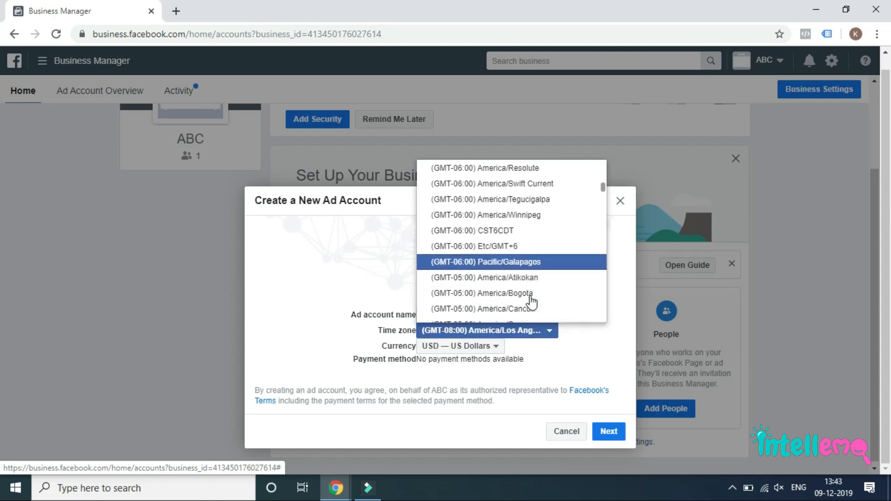
scroll("down", 3)
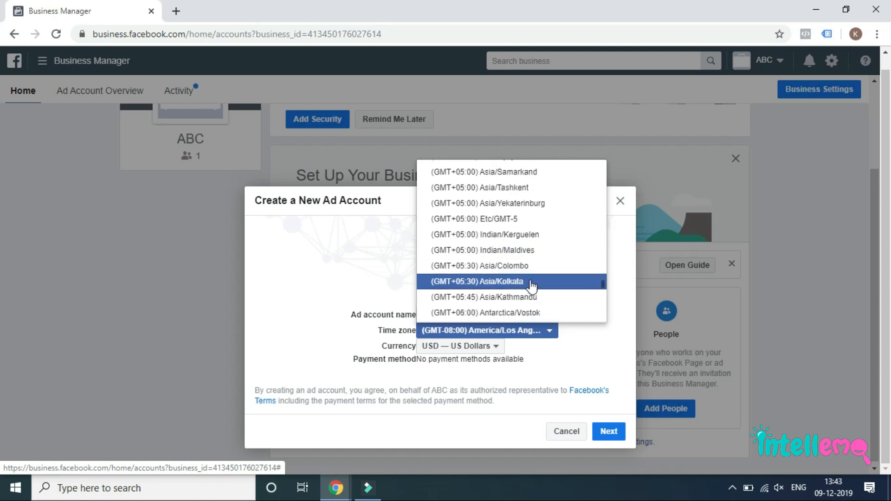
mouse_move(479, 266)
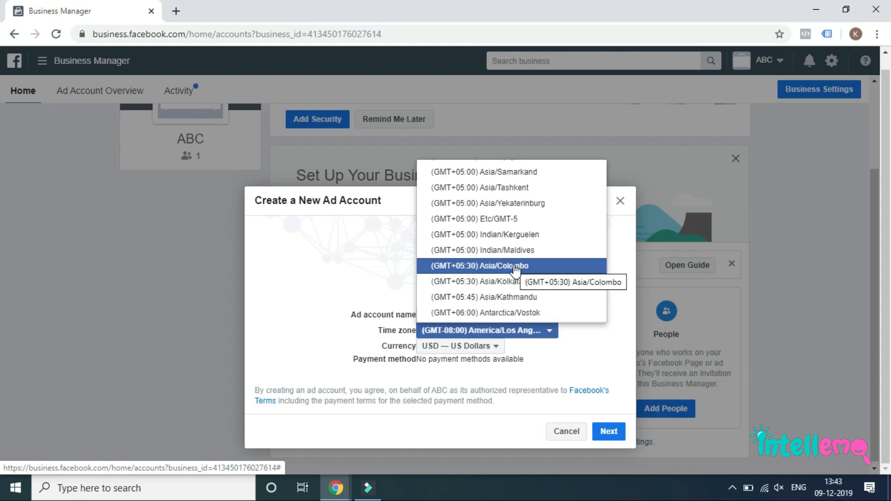
left_click(478, 266)
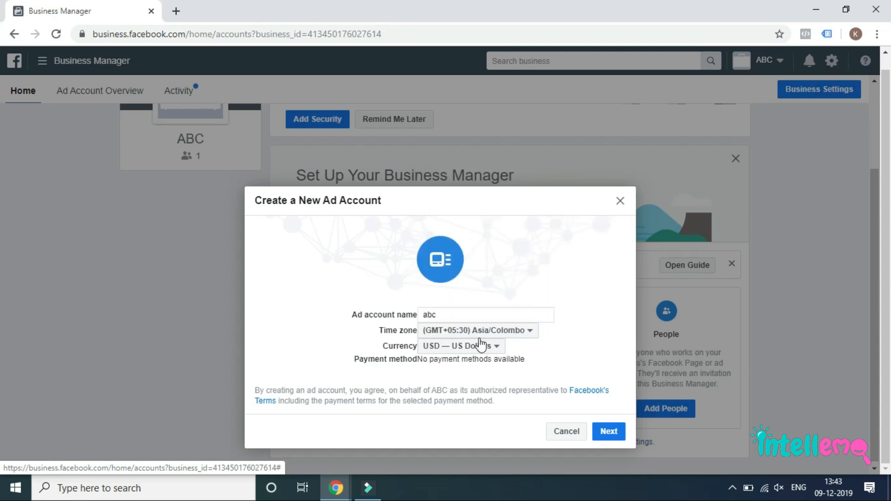
left_click(459, 346)
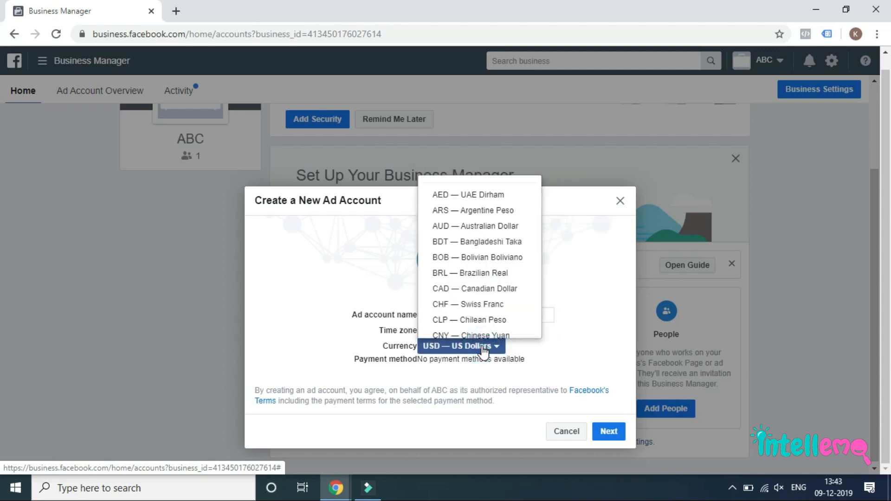
scroll("down", 3)
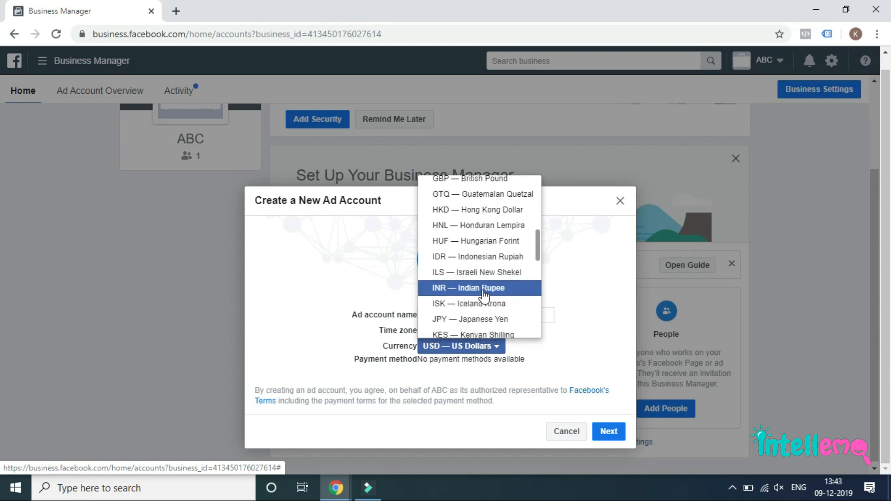
left_click(479, 287)
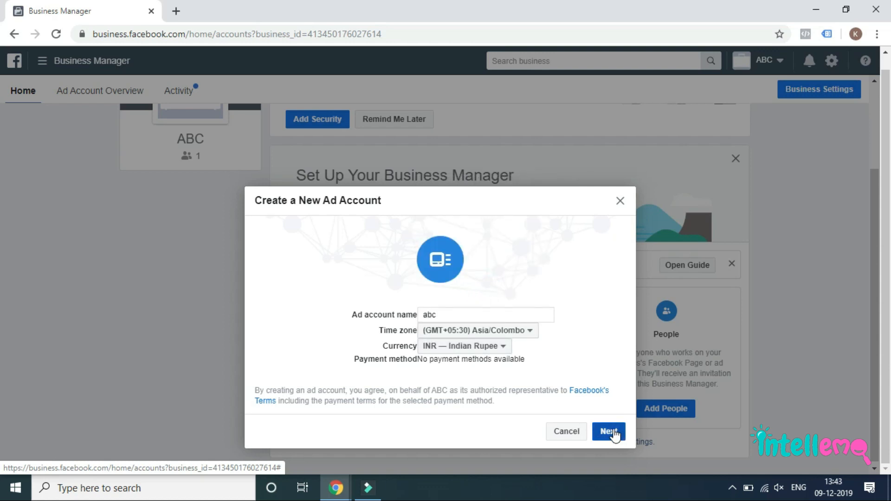
- Assign the account to My business (ABC) and create the abc ad account
left_click(608, 432)
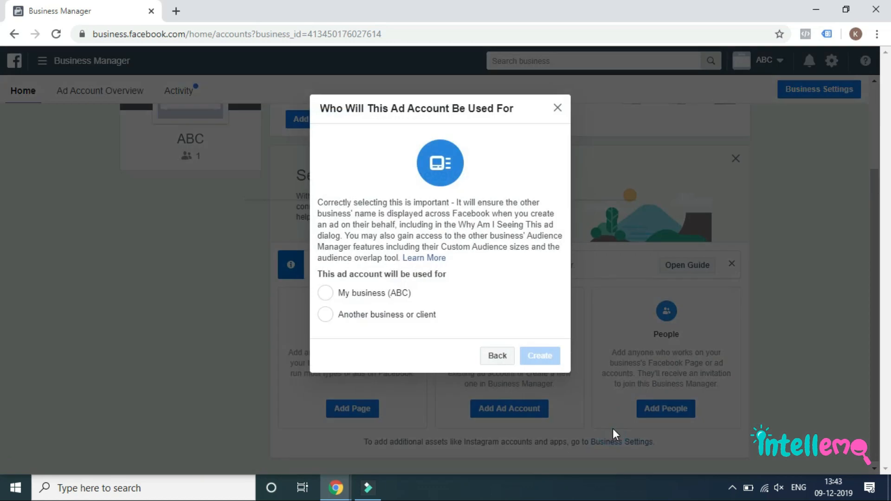
mouse_move(399, 243)
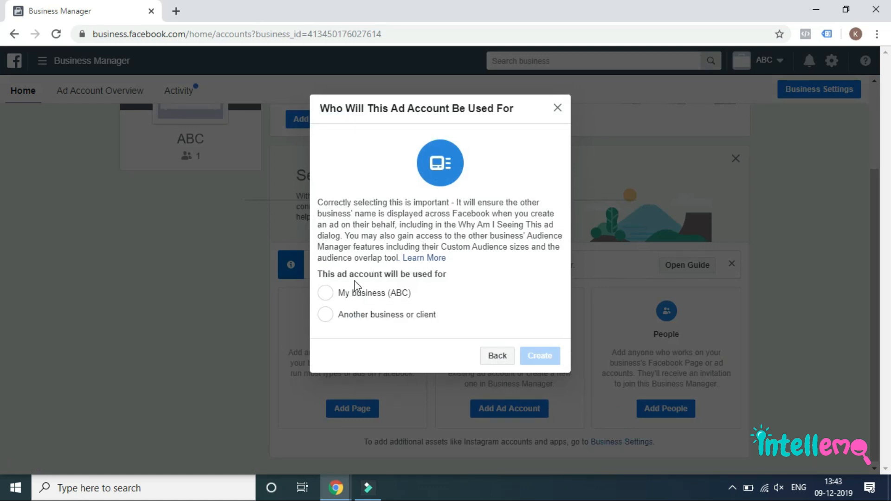
left_click(325, 292)
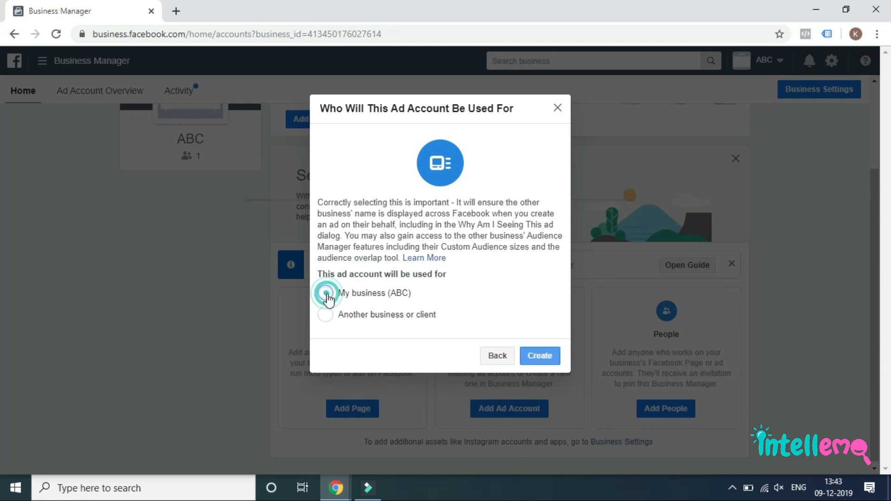
left_click(325, 293)
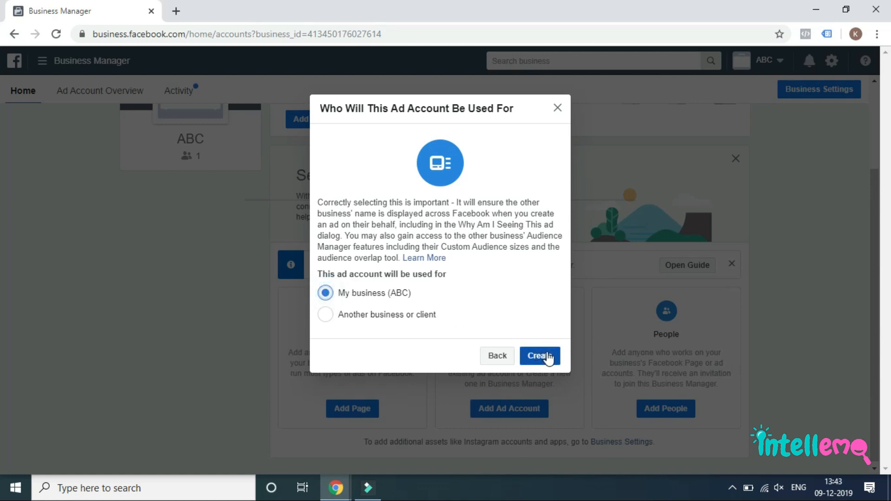
left_click(539, 356)
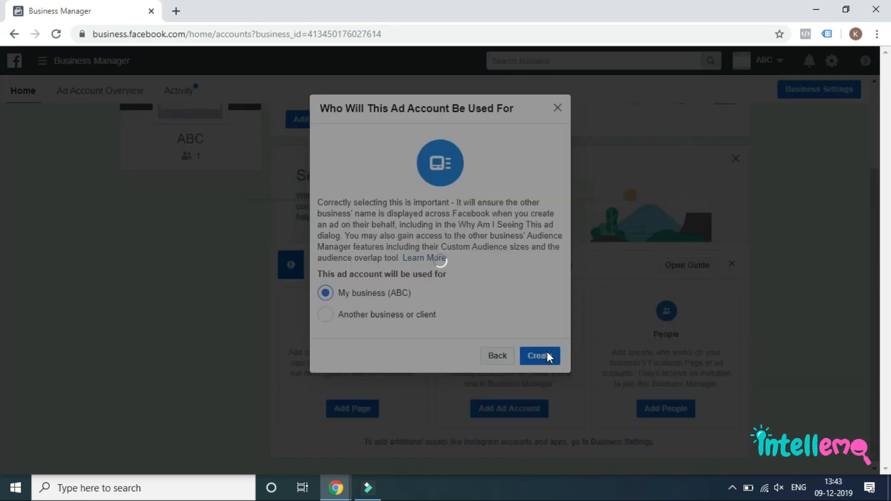
left_click(539, 355)
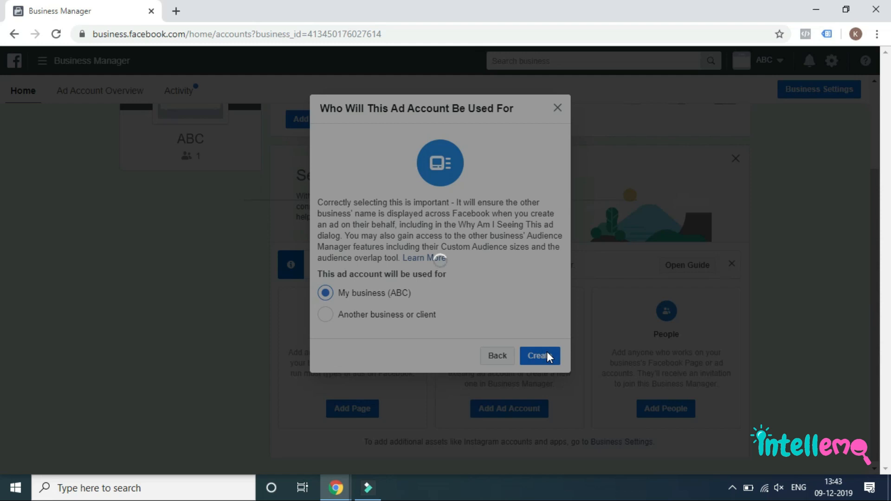
left_click(539, 355)
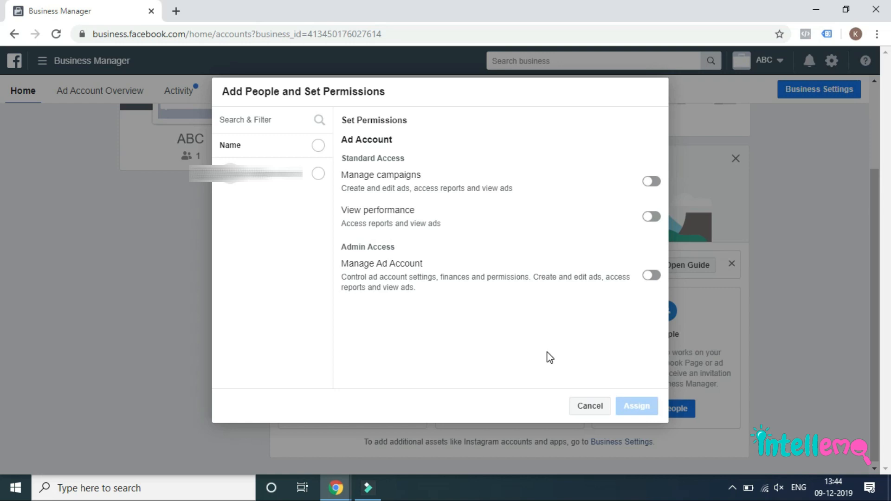
- Grant the selected person Manage Ad Account (full admin) permission and assign it
left_click(319, 174)
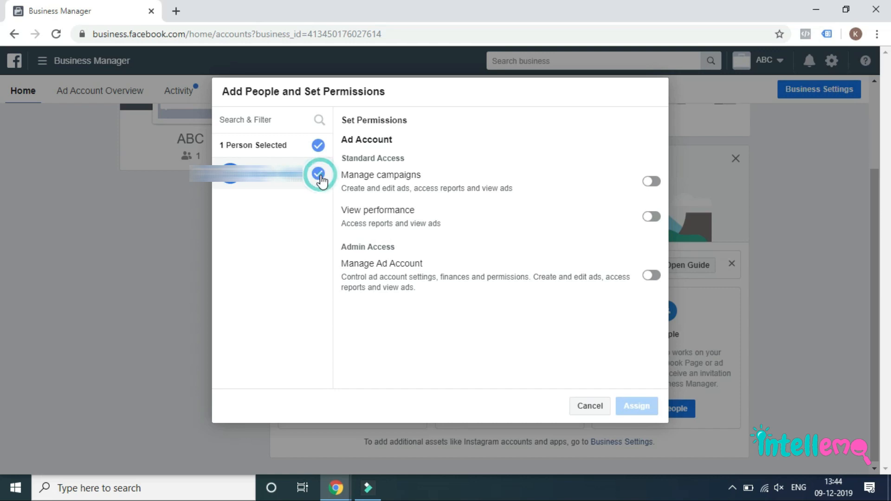
left_click(650, 275)
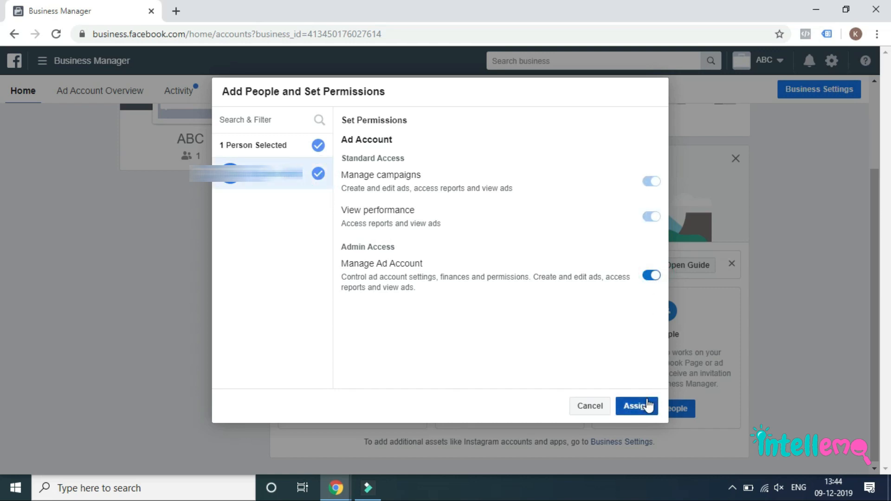
left_click(635, 405)
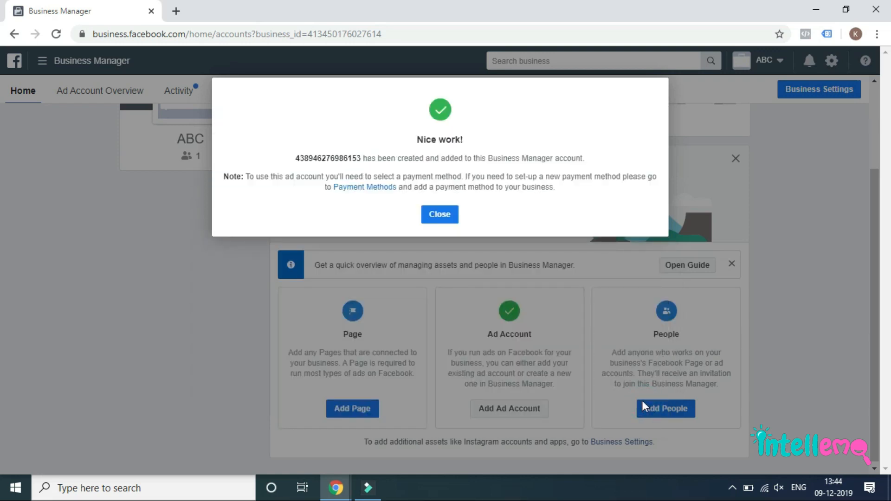
- Close the 'Nice work!' confirmation and start adding a Page from the Page card
left_click(439, 215)
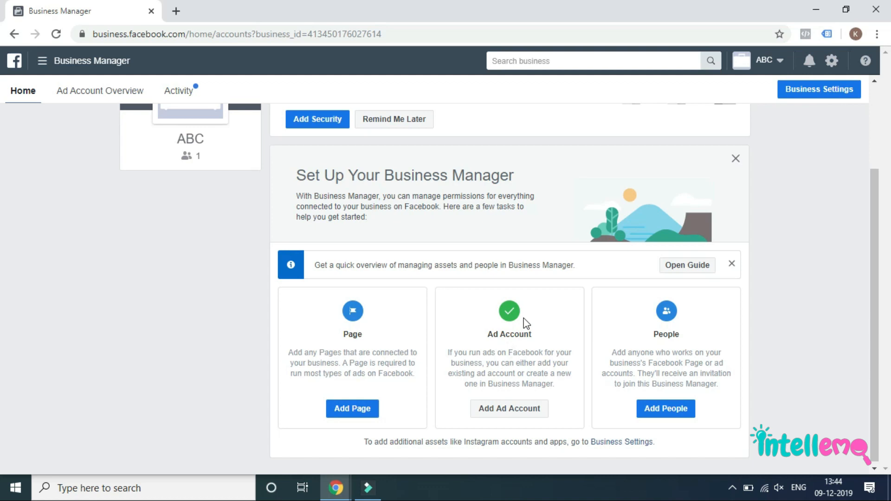
mouse_move(527, 313)
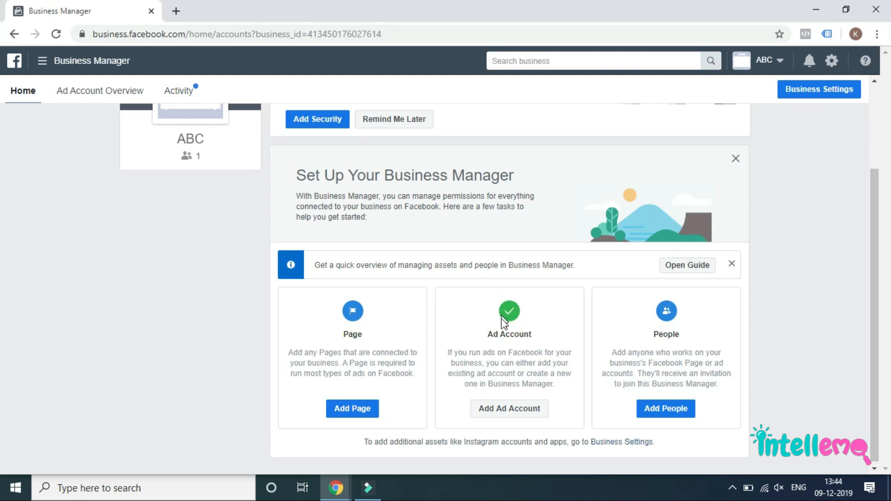
mouse_move(511, 334)
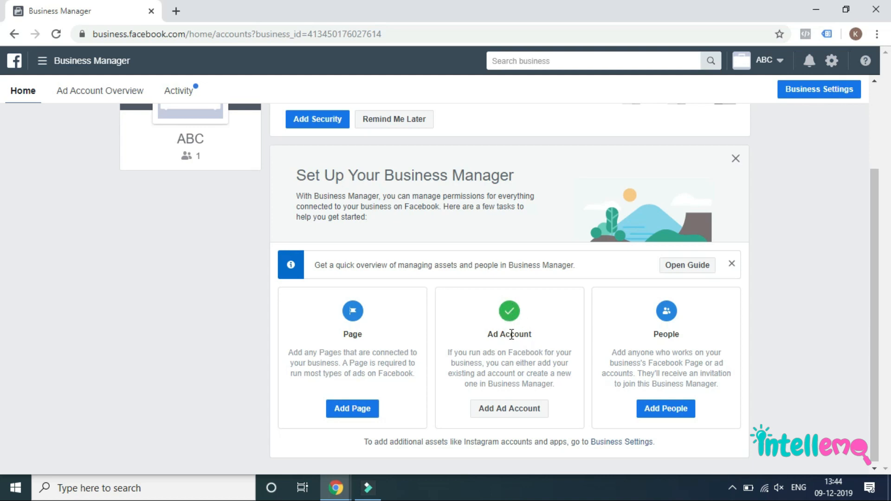
mouse_move(124, 392)
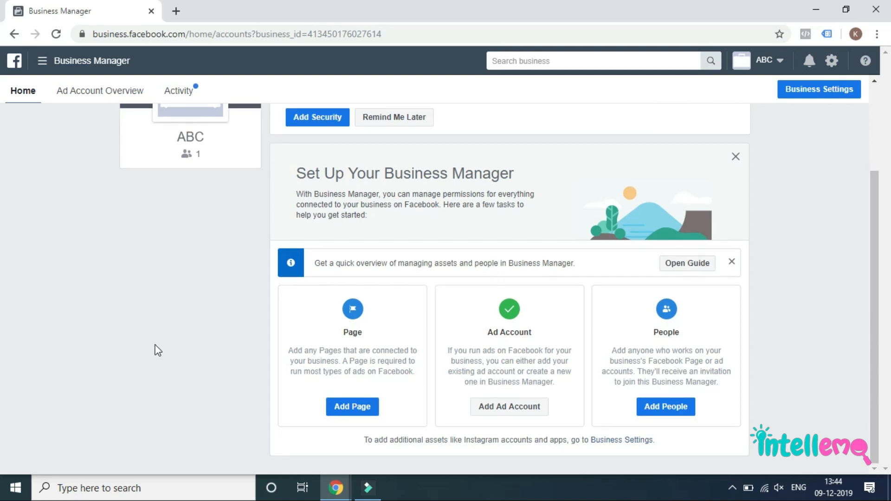
left_click(352, 407)
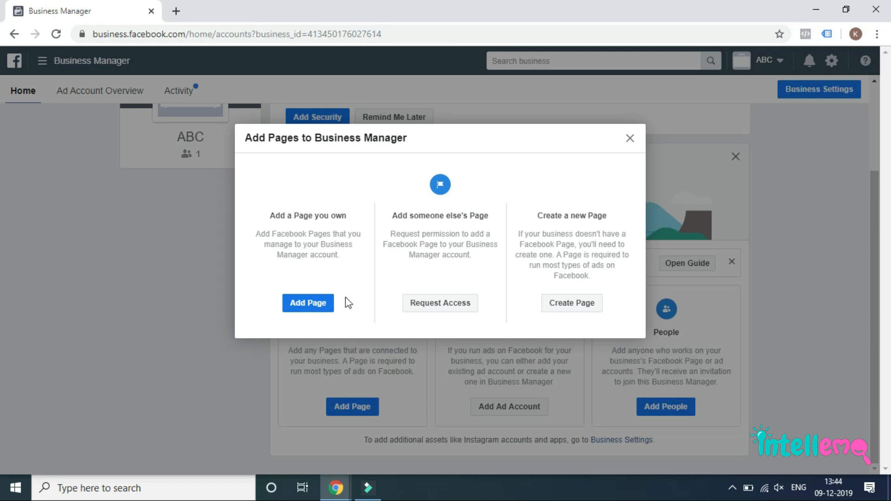
mouse_move(307, 303)
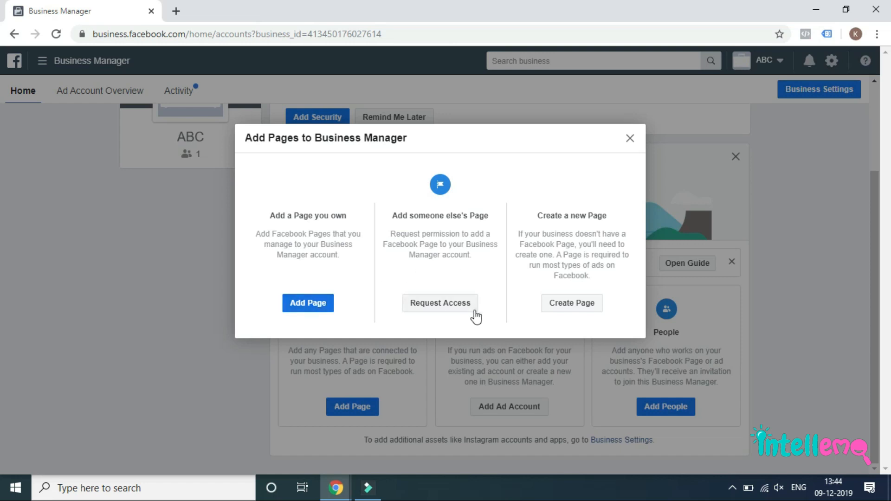
mouse_move(317, 319)
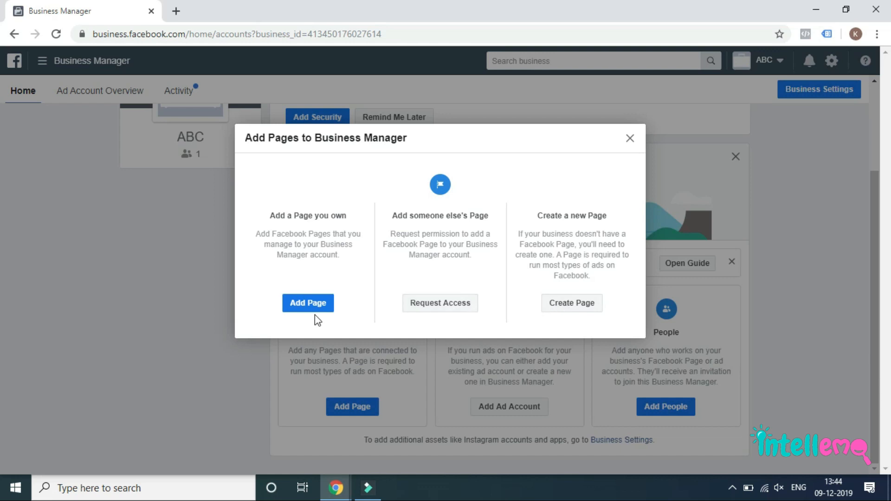
- Choose 'Add a Page you own' to reach the owned-Page form
left_click(307, 303)
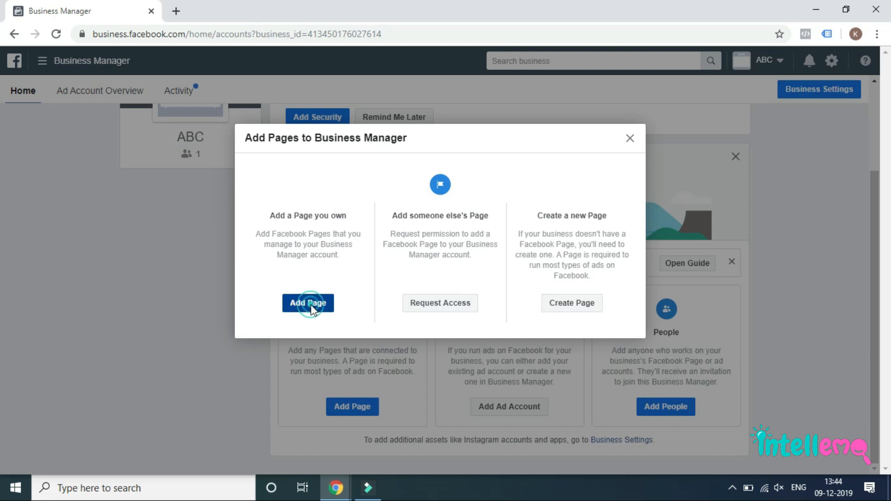
left_click(307, 303)
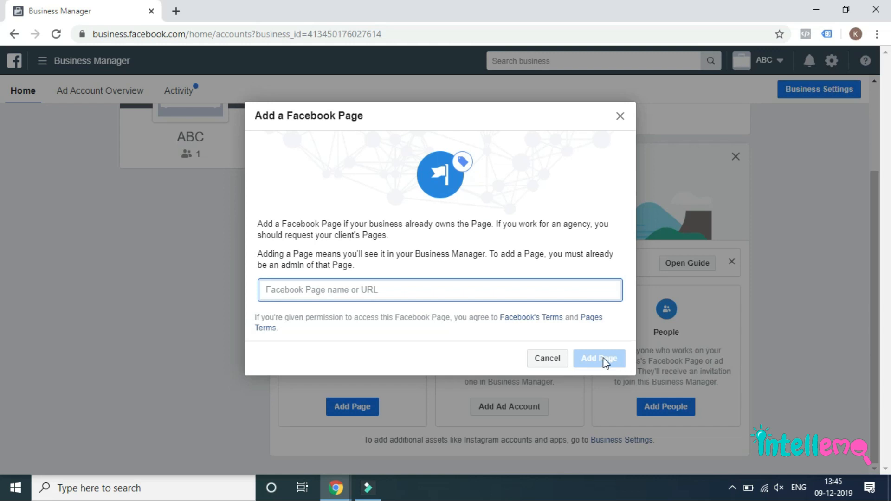
mouse_move(546, 359)
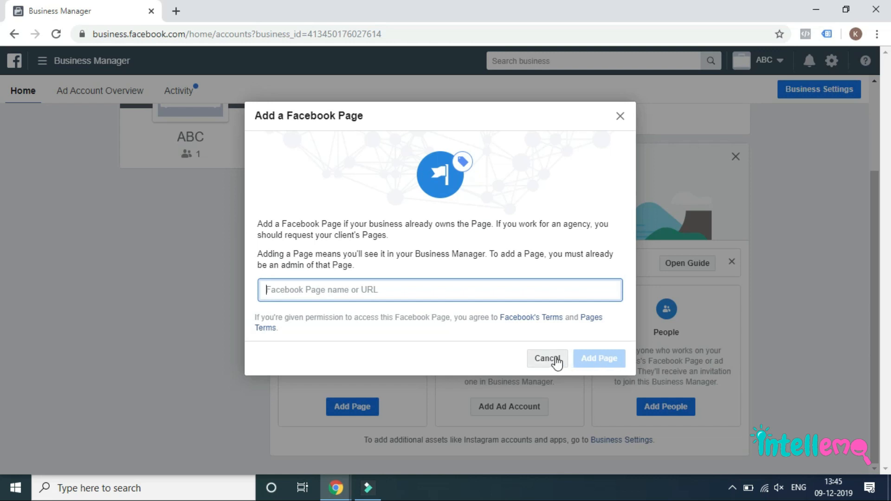
- Cancel the Add a Facebook Page form without adding a Page
left_click(547, 359)
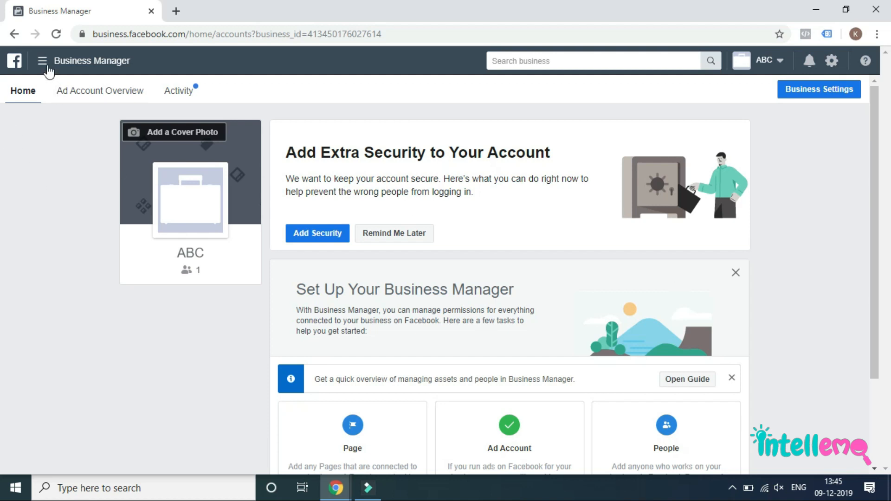
mouse_move(42, 60)
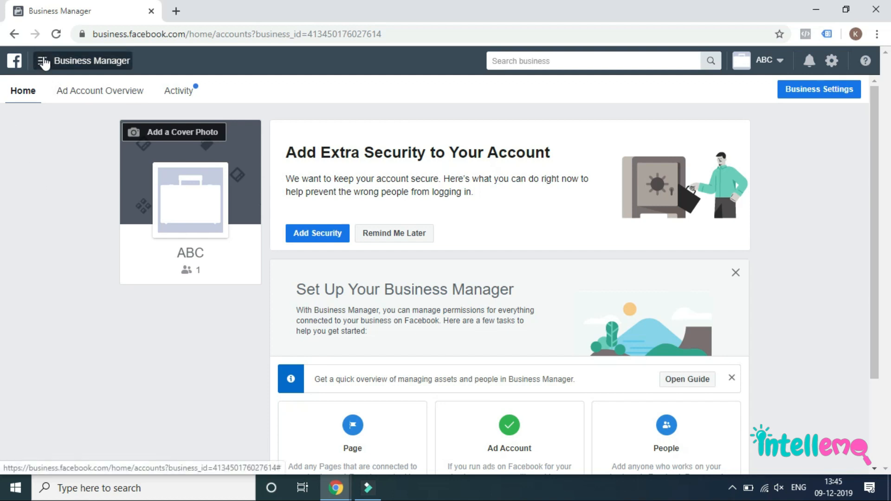
- Navigate to Billing under Settings from the Business Manager tools menu
left_click(41, 61)
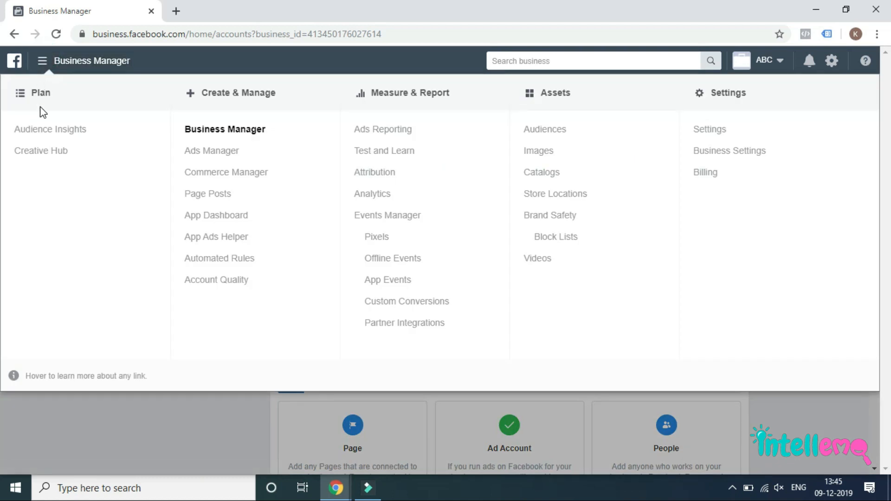
mouse_move(537, 258)
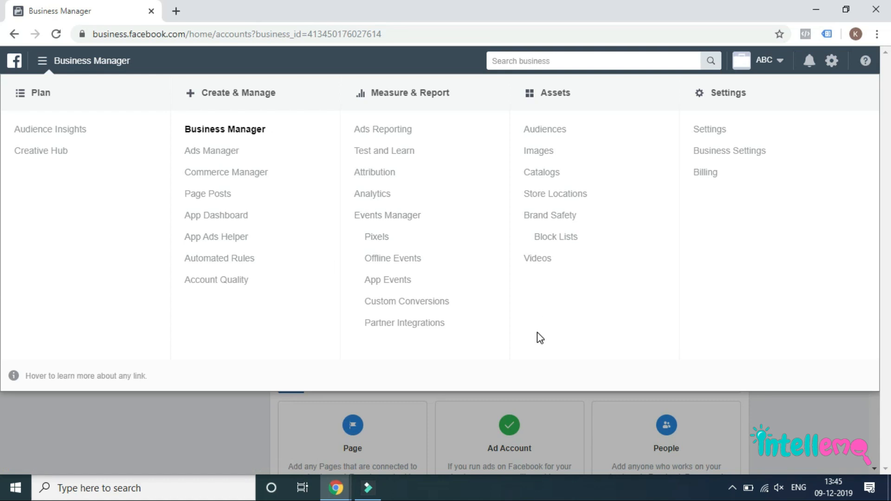
left_click(705, 173)
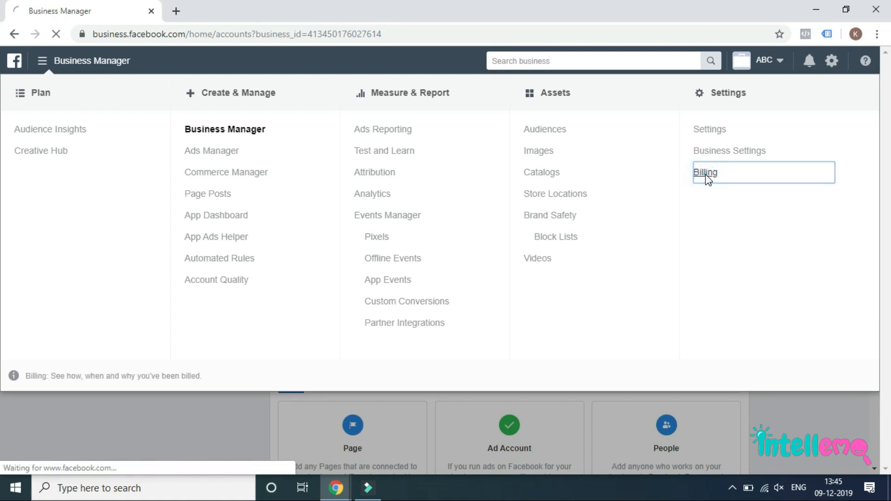
left_click(704, 172)
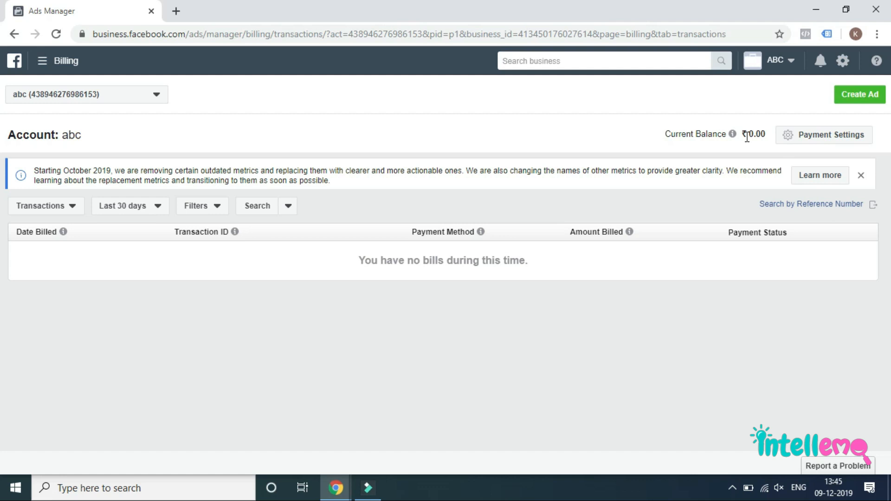
mouse_move(729, 118)
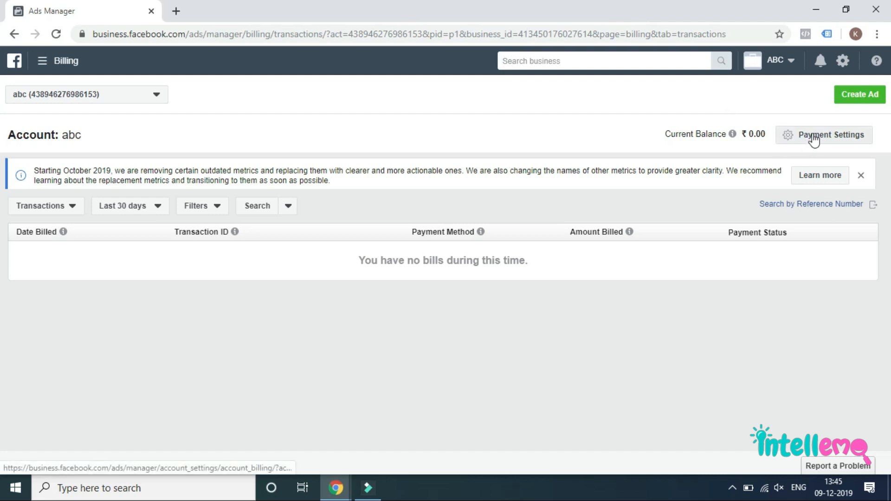
- Go to the abc account's Payment Settings and begin adding a payment method
left_click(825, 135)
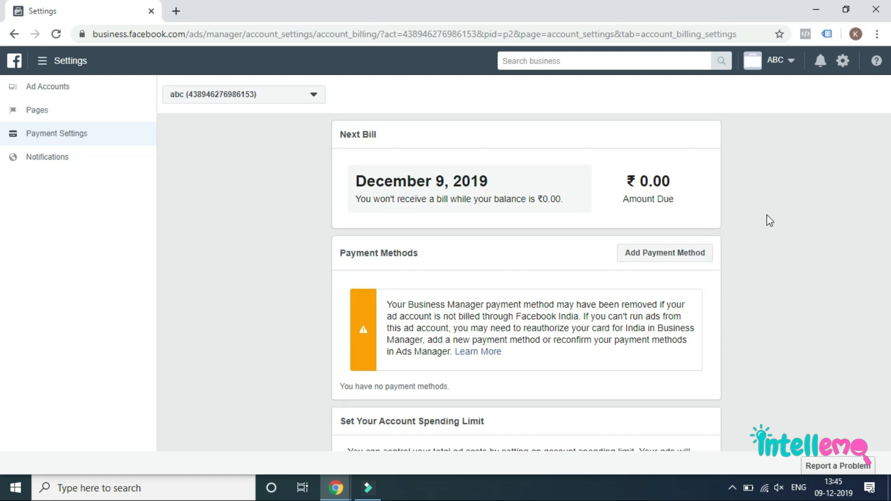
scroll("down", 3)
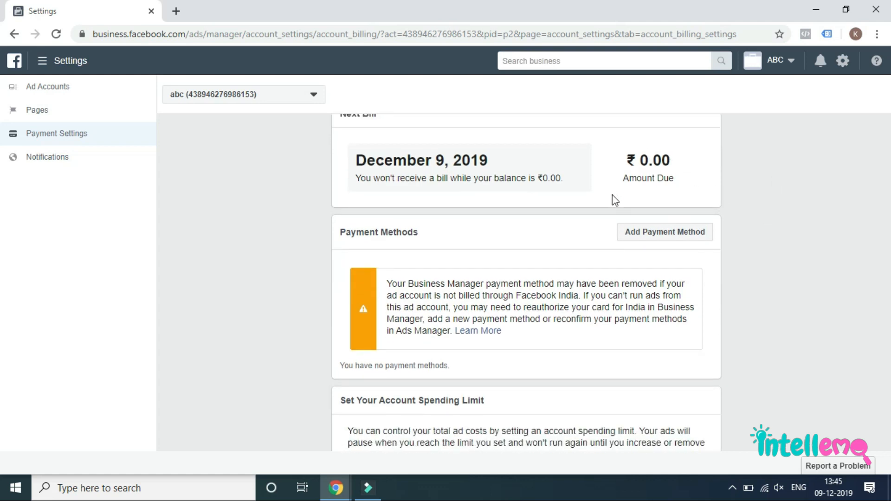
mouse_move(661, 189)
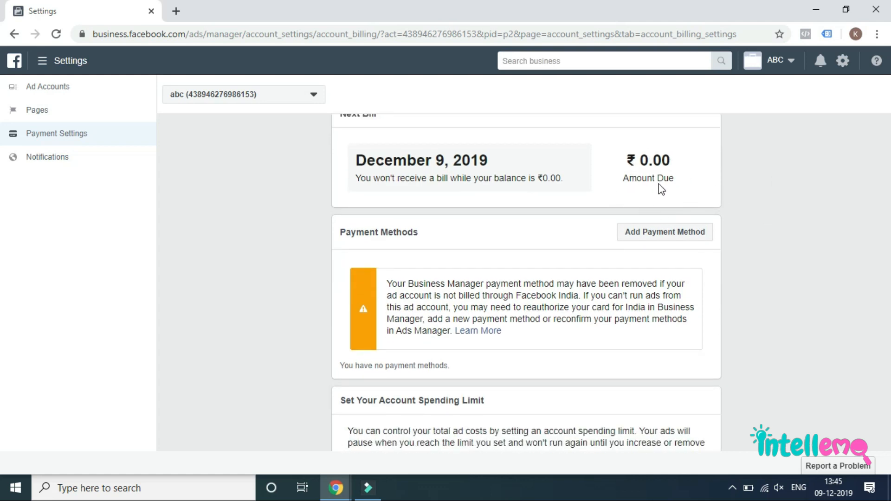
mouse_move(734, 195)
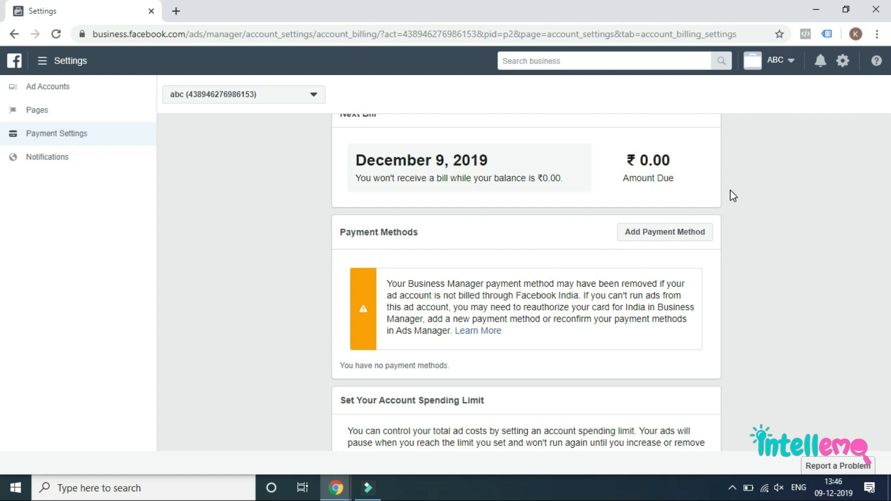
scroll("down", 3)
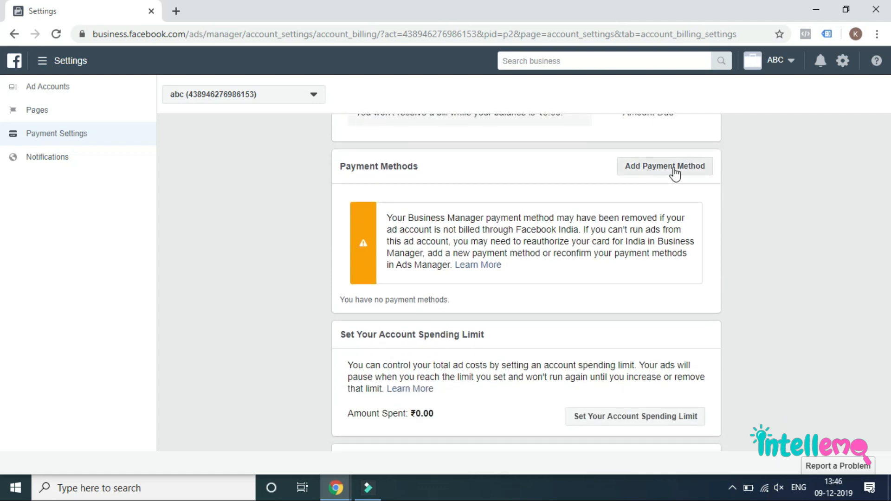
left_click(664, 166)
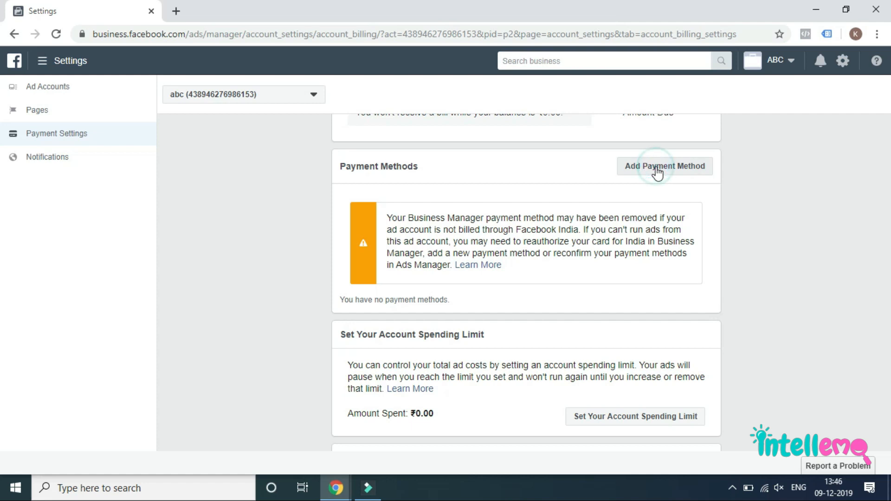
- Fill the ad account information with Haryana as state and the pincode, continuing to the card form
left_click(664, 167)
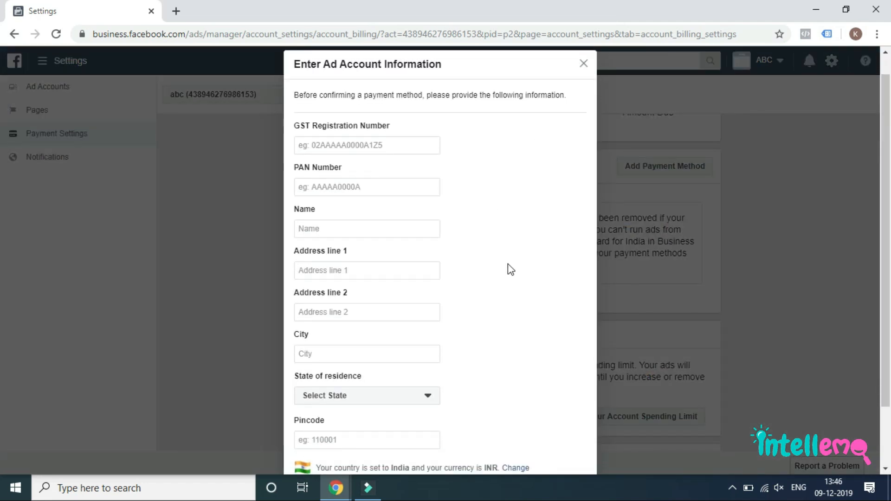
mouse_move(397, 177)
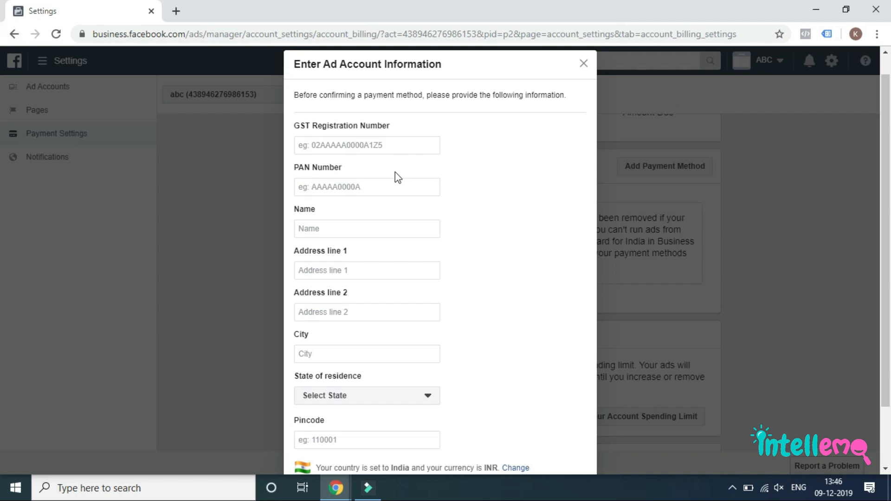
mouse_move(425, 347)
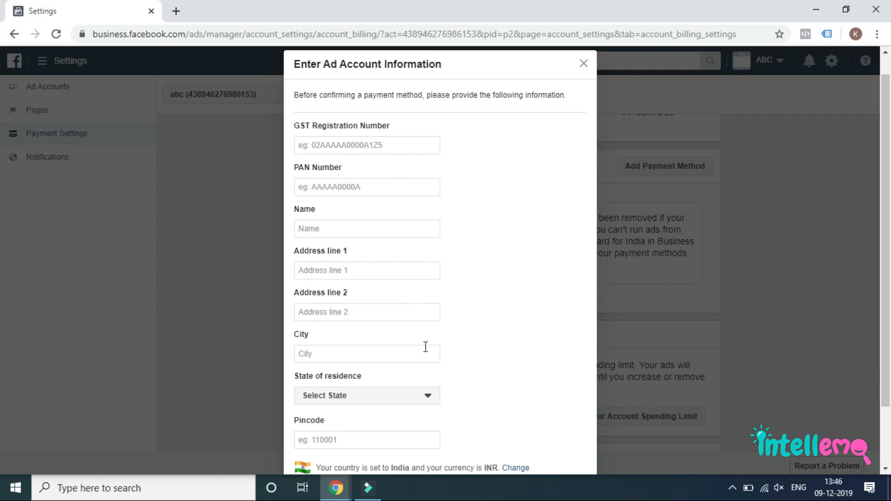
scroll("down", 3)
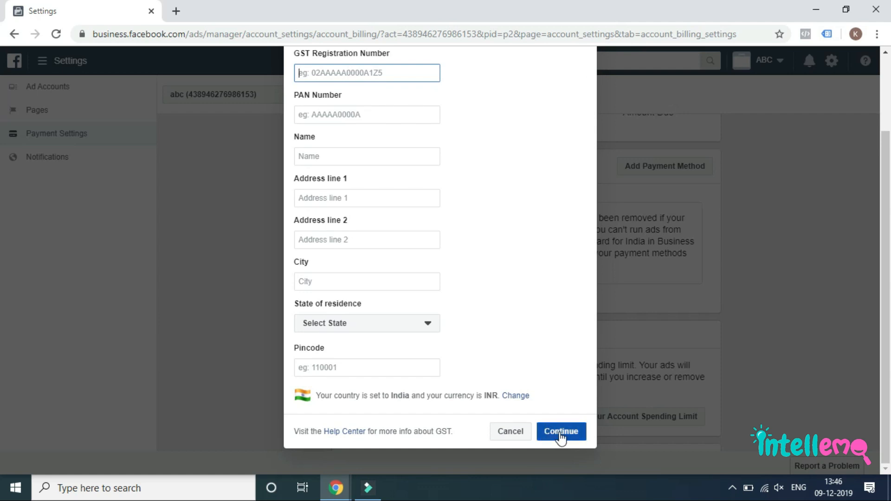
left_click(560, 431)
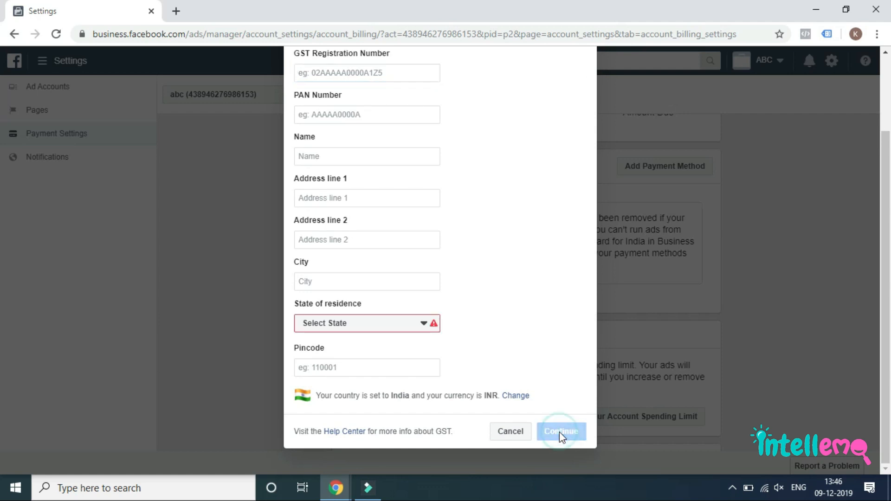
left_click(367, 323)
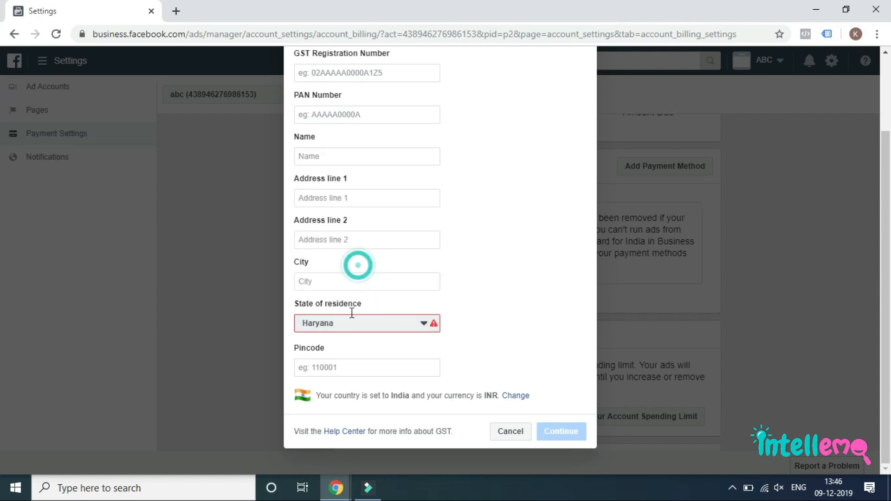
type("1")
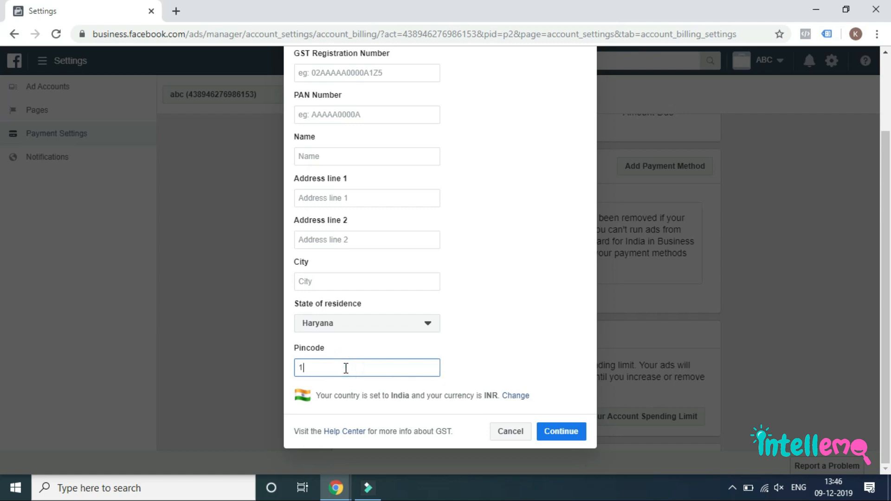
type("1")
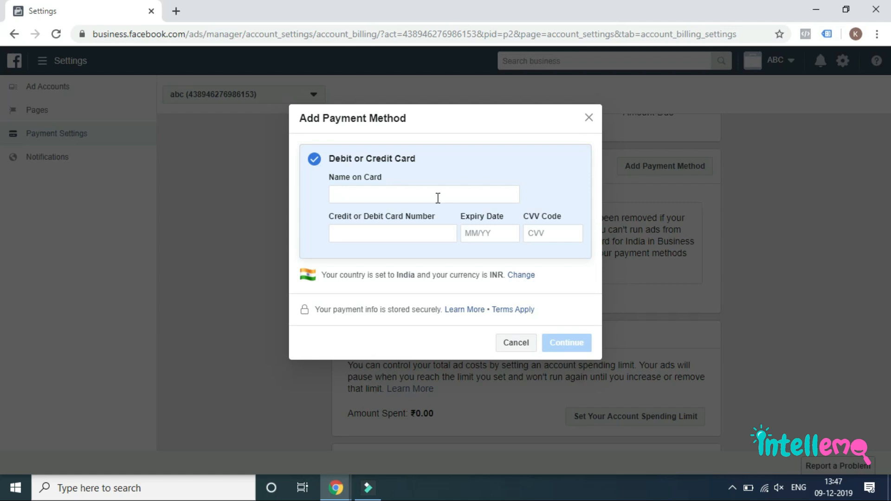
left_click(424, 194)
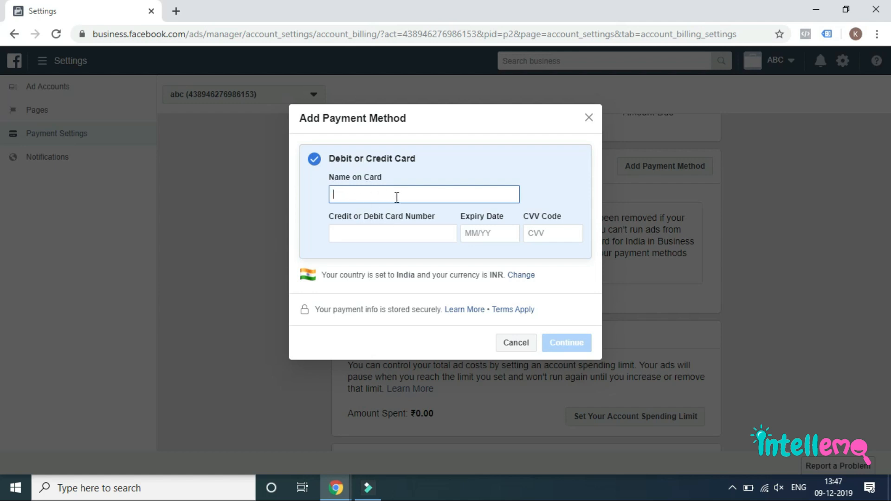
mouse_move(499, 230)
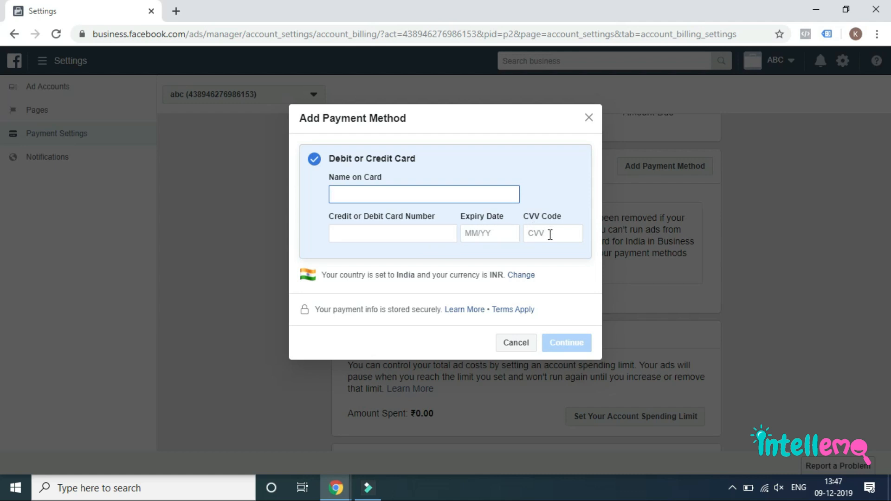
mouse_move(570, 345)
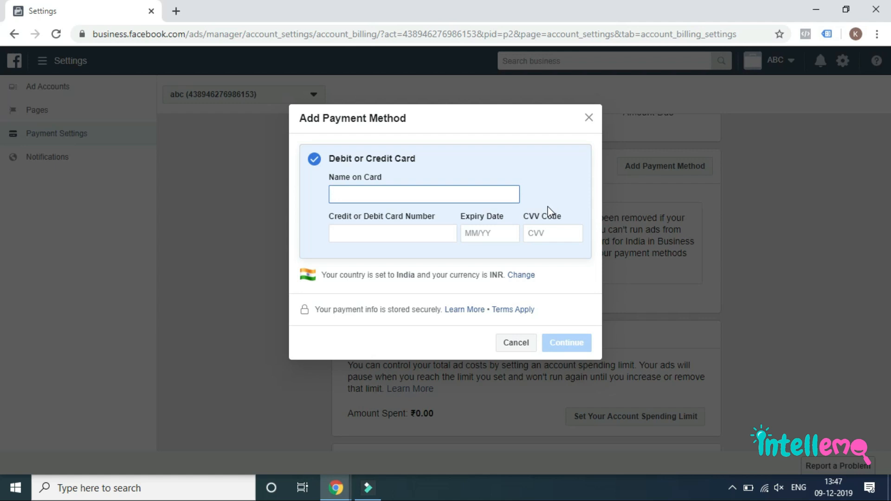
left_click(424, 194)
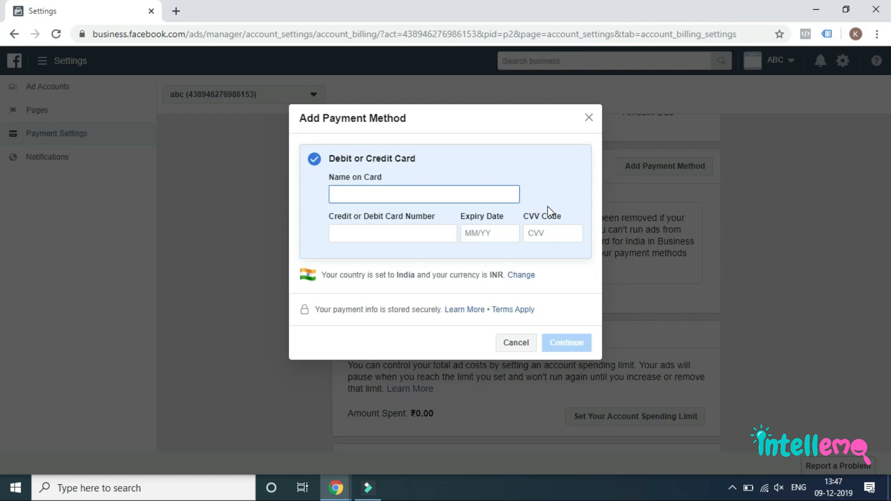
left_click(423, 194)
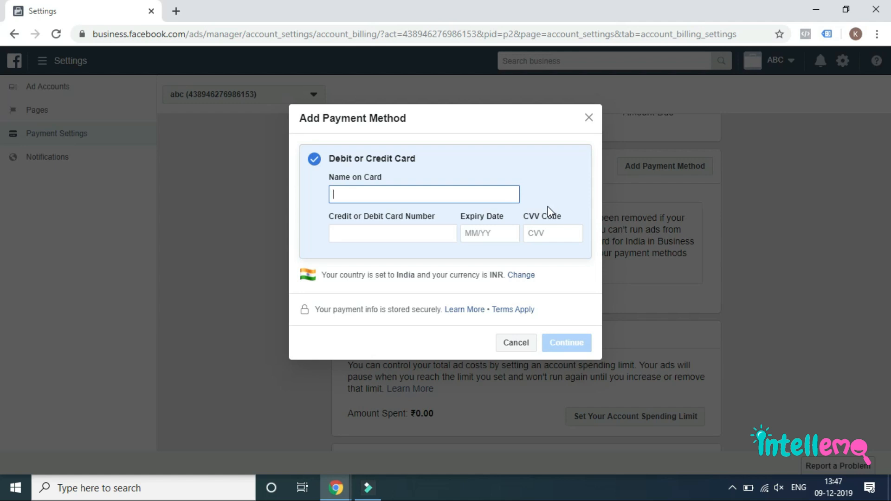